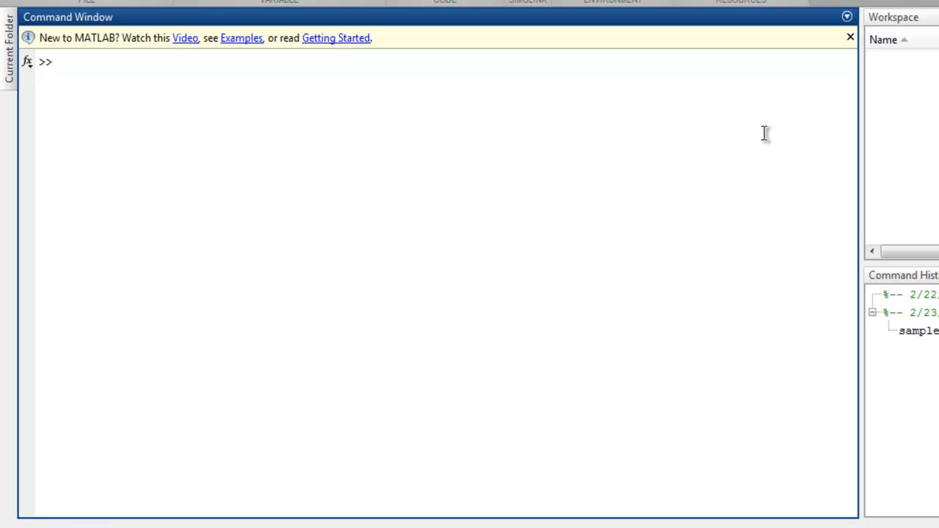
Step: Bring up the blank sample.m script in the Editor
click(62, 61)
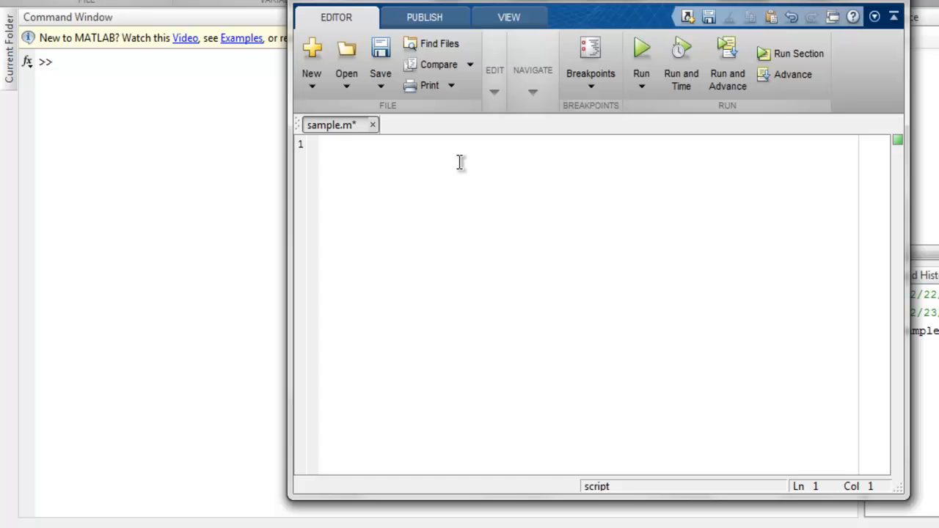
Step: Write y = exp(i*pi) and run it to print y = -1.0000 + 0.0000i
text(y =)
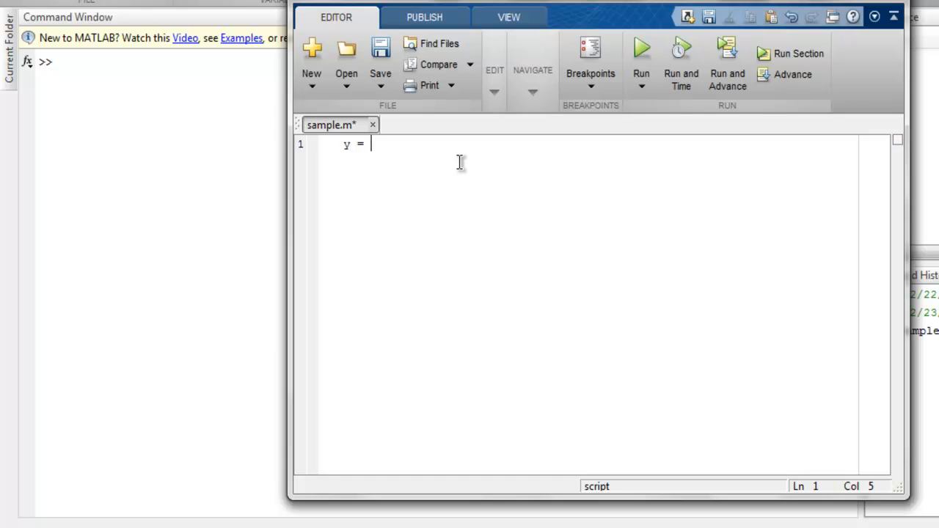
text(exp)
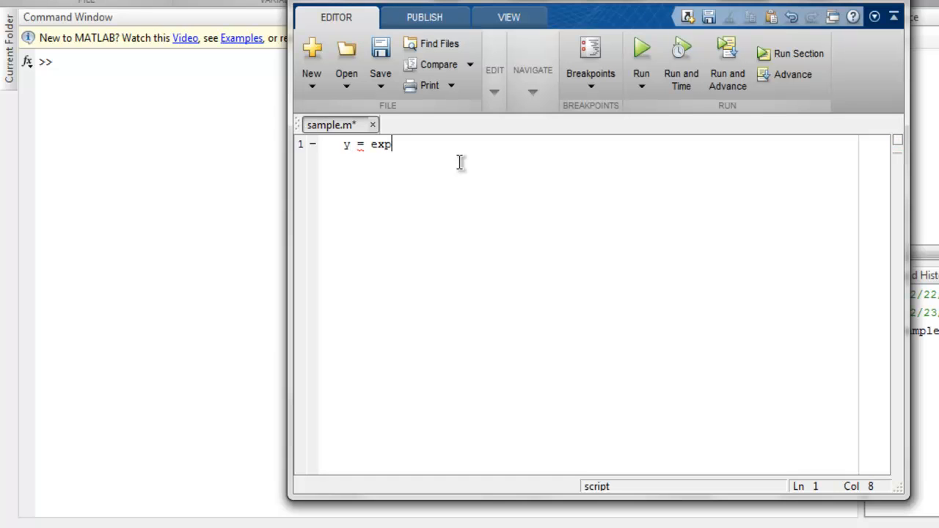
text((i)
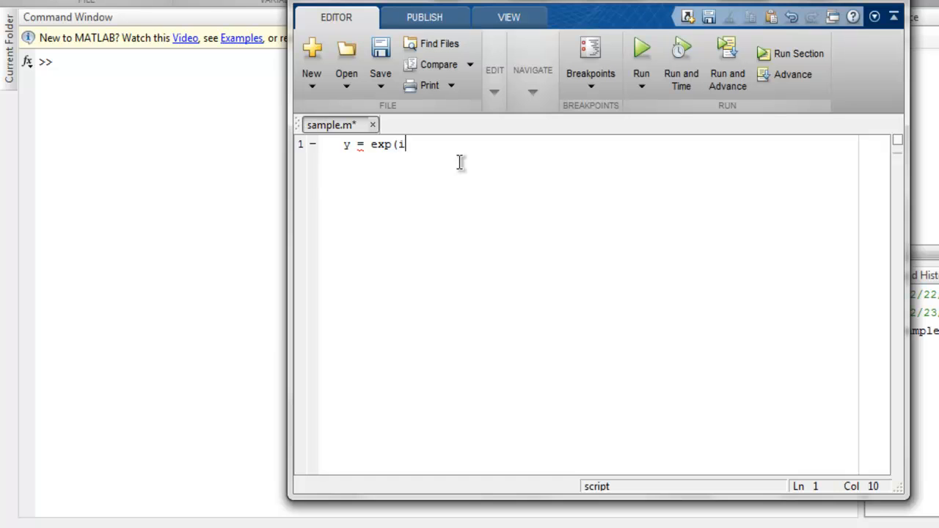
text(*pi))
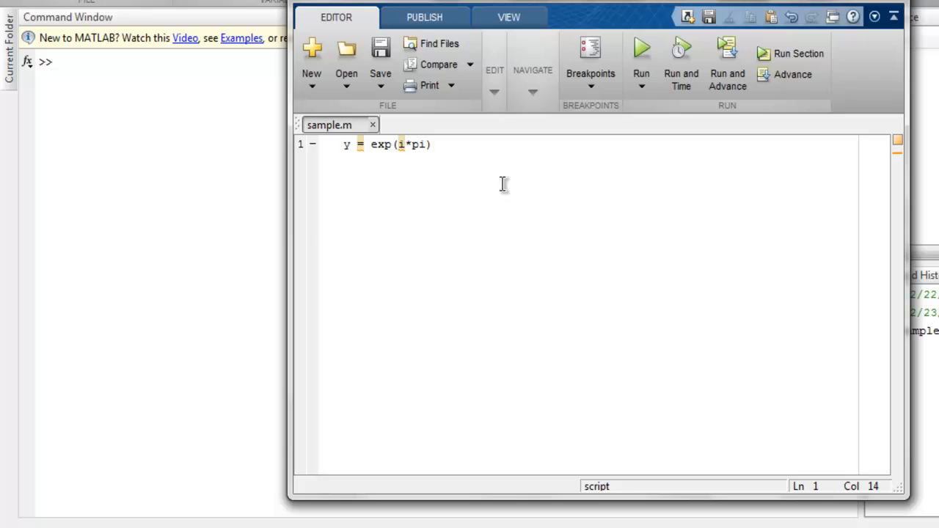
mouse_move(643, 53)
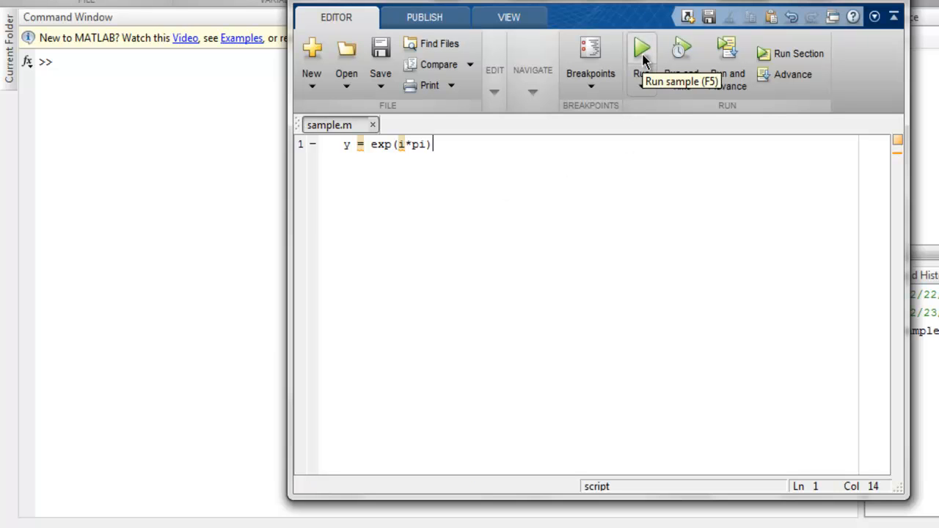
click(639, 48)
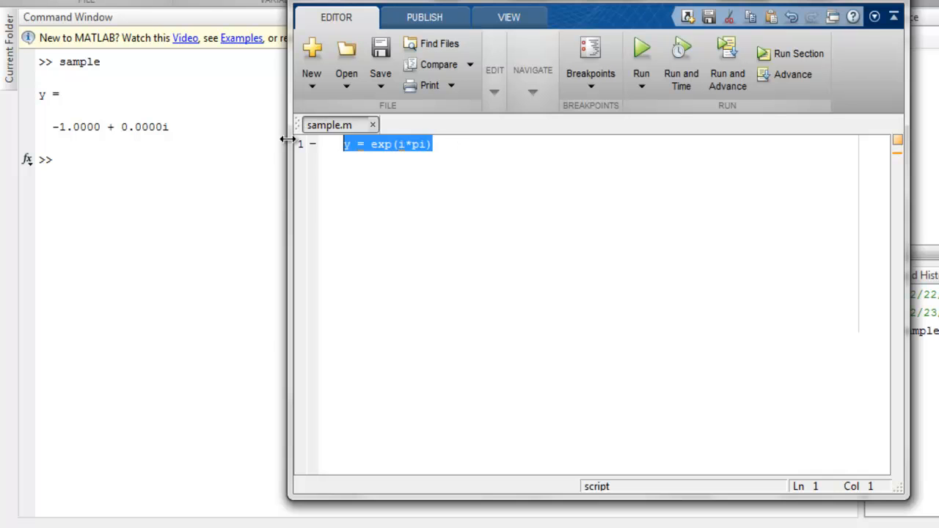
Step: Replace the line with abs(log(-1)) and run it to print 3.1416
key(Delete)
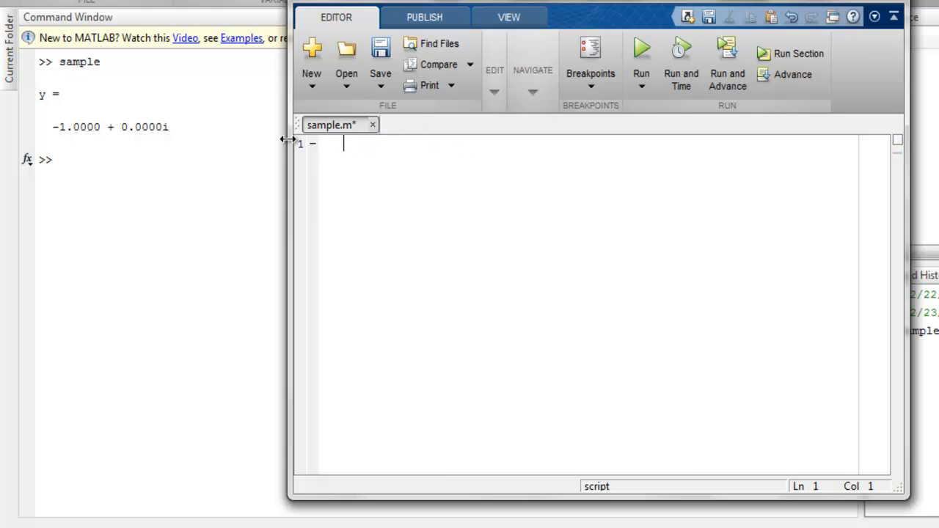
text(abs)
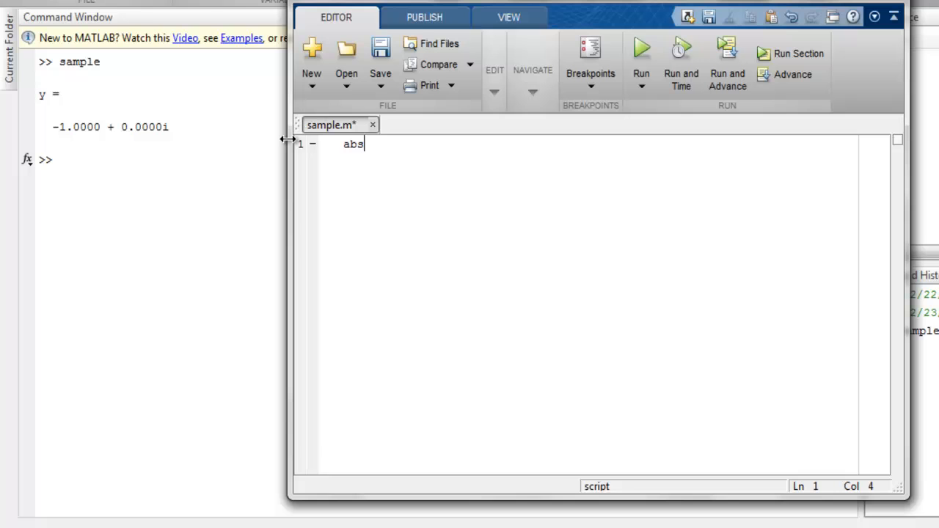
text((log)
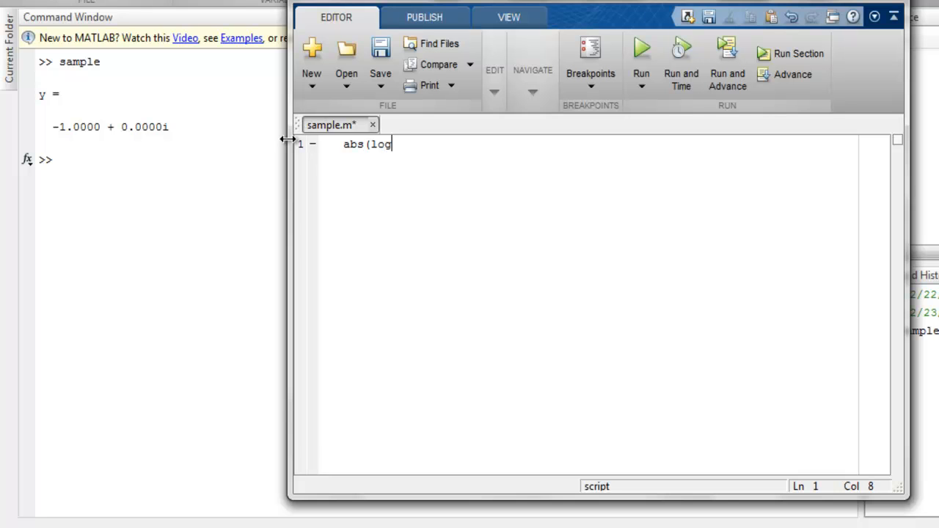
text((-1)))
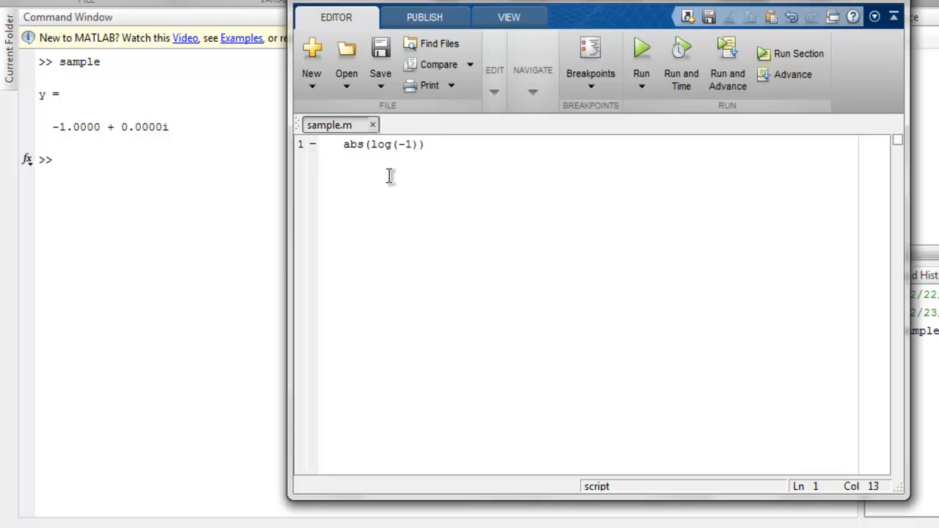
click(639, 52)
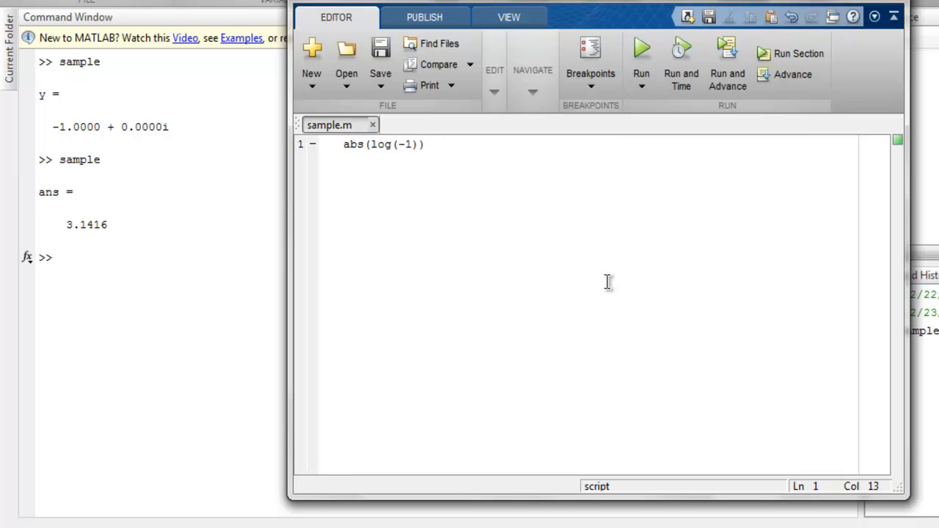
mouse_move(402, 144)
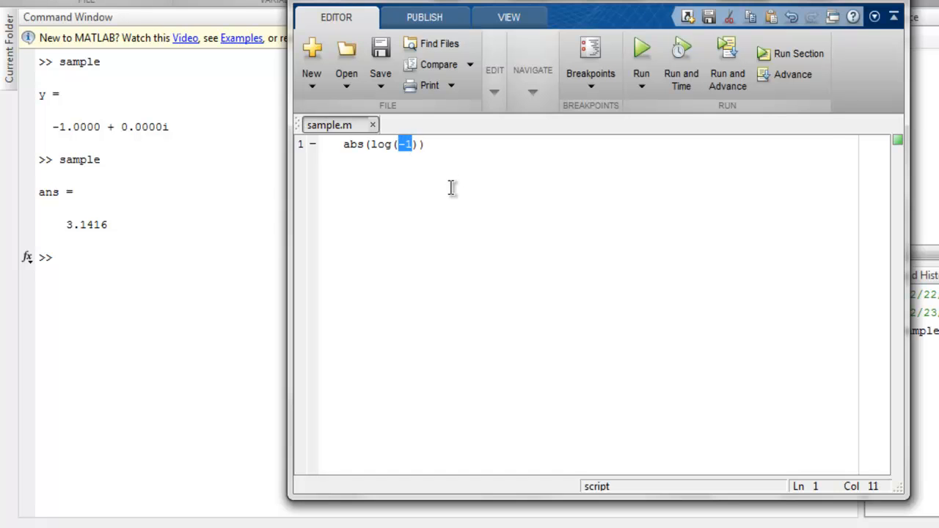
Step: Change the argument to 4 and rerun, printing ans = 1.3863
text(4)
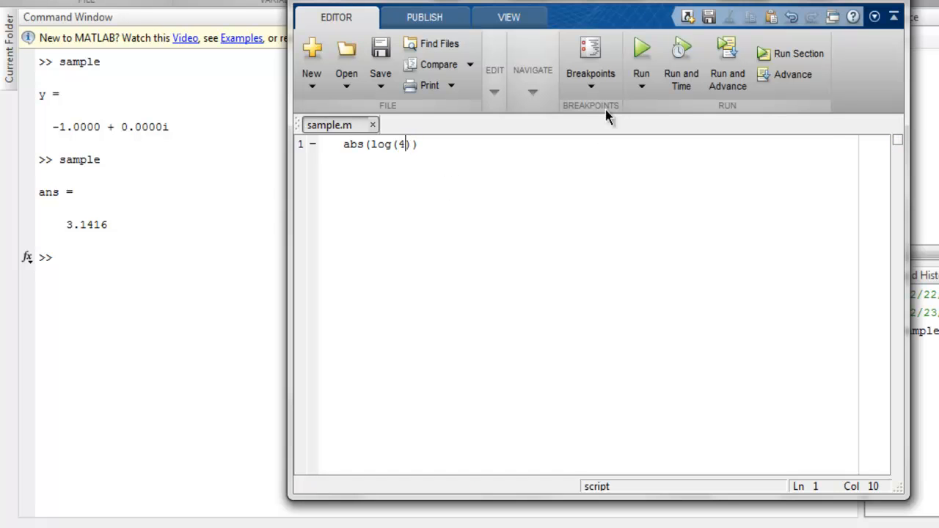
click(641, 53)
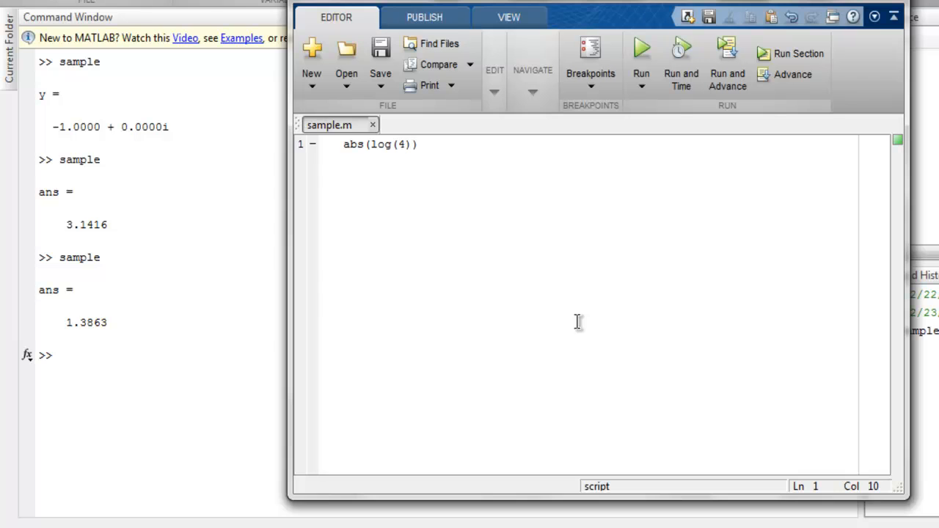
click(432, 144)
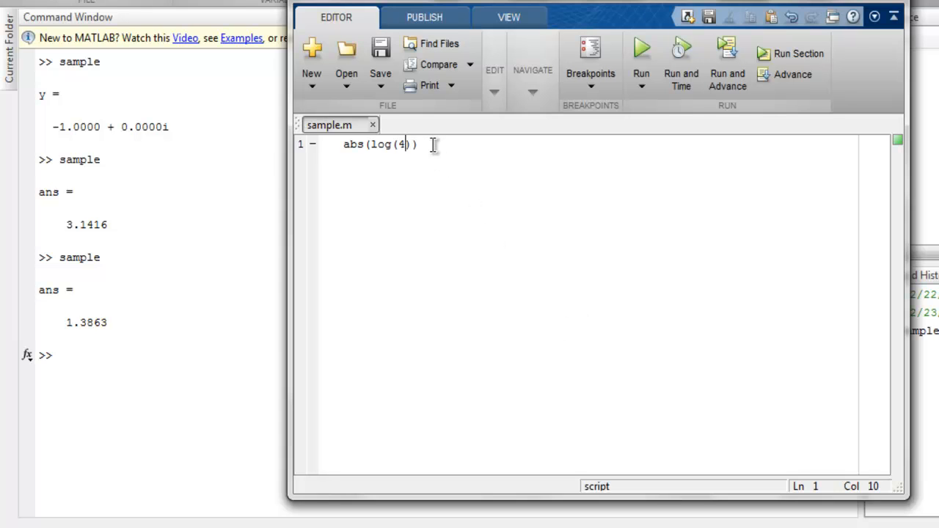
Step: Clear the code, write log10(realmax) and run it to print 308.2547
key(Ctrl+a)
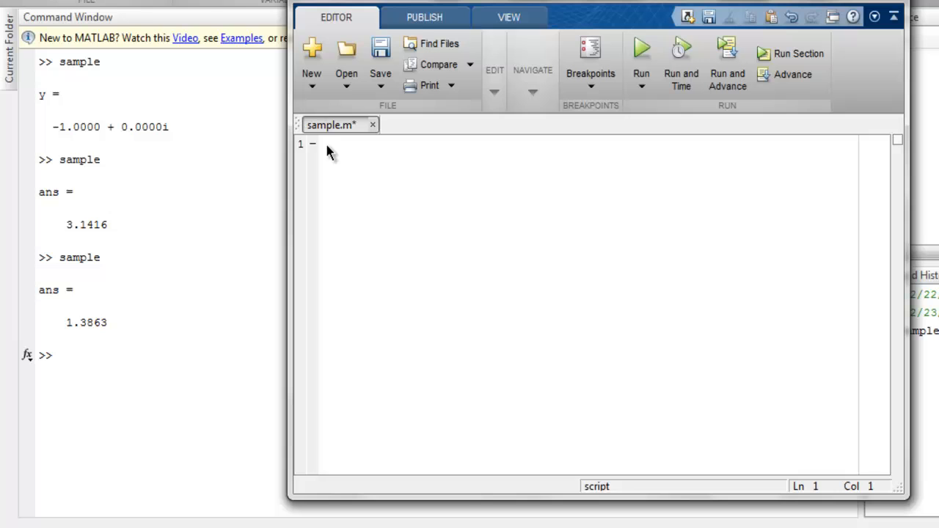
click(378, 47)
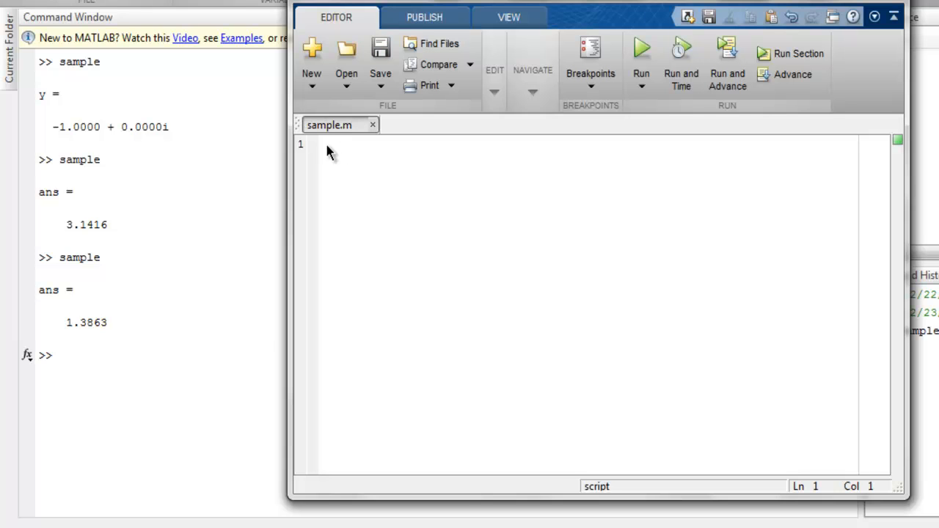
text(log10()
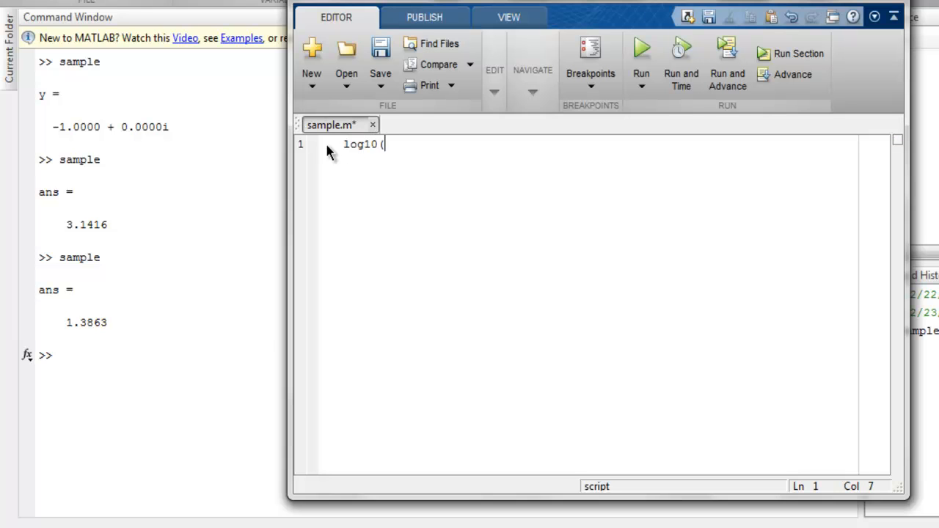
text(realma)
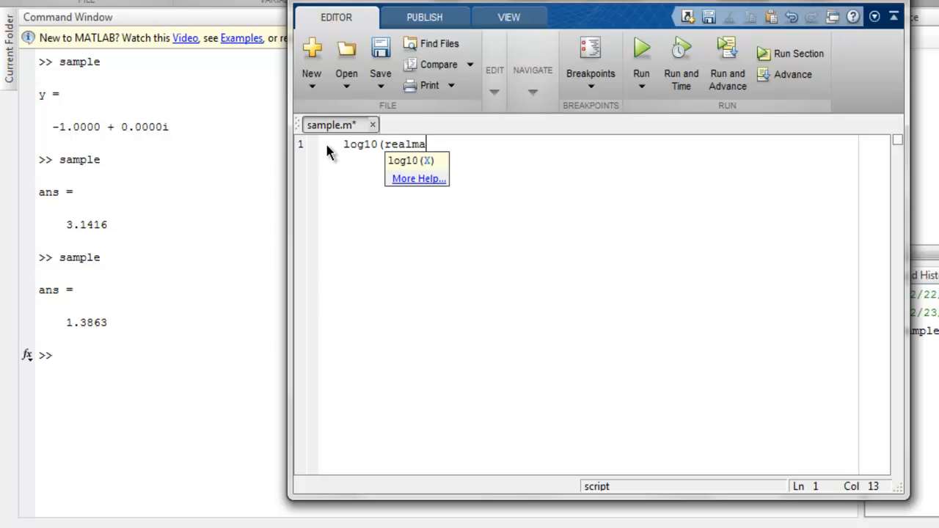
text(x)s)
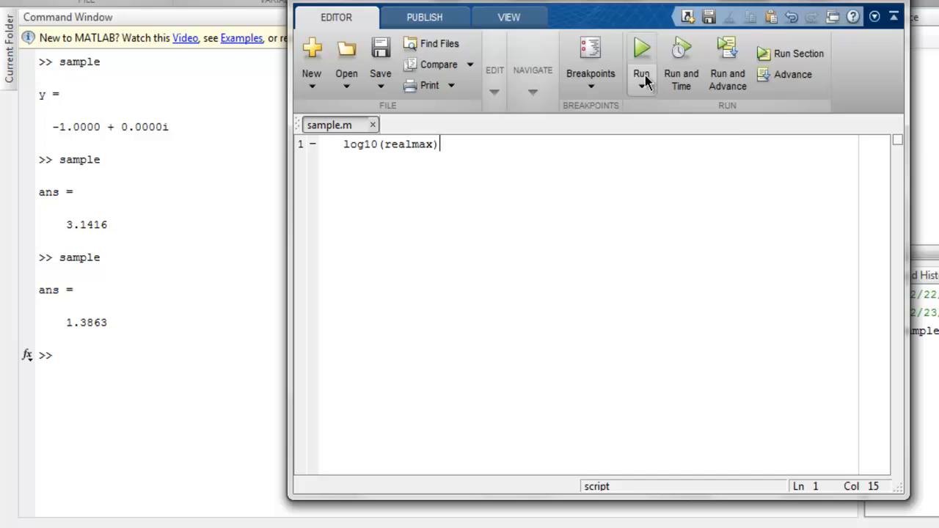
click(639, 50)
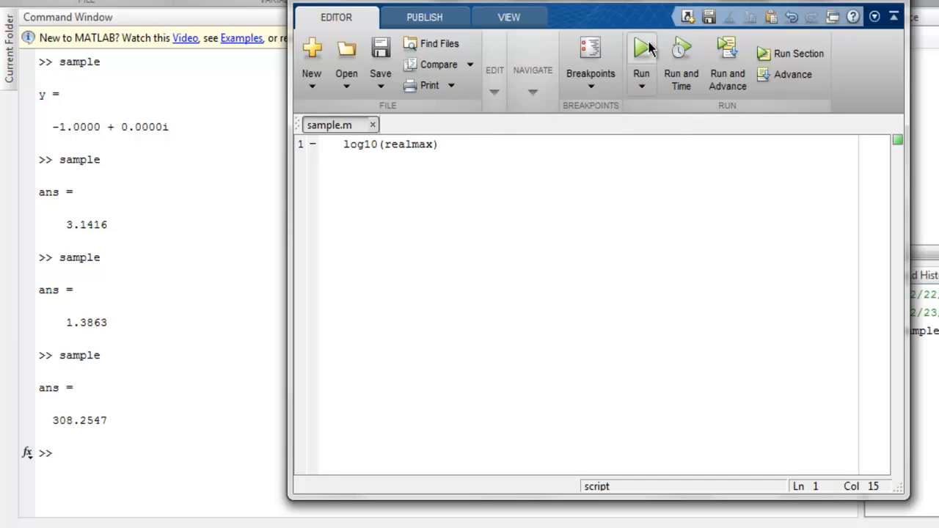
mouse_move(523, 197)
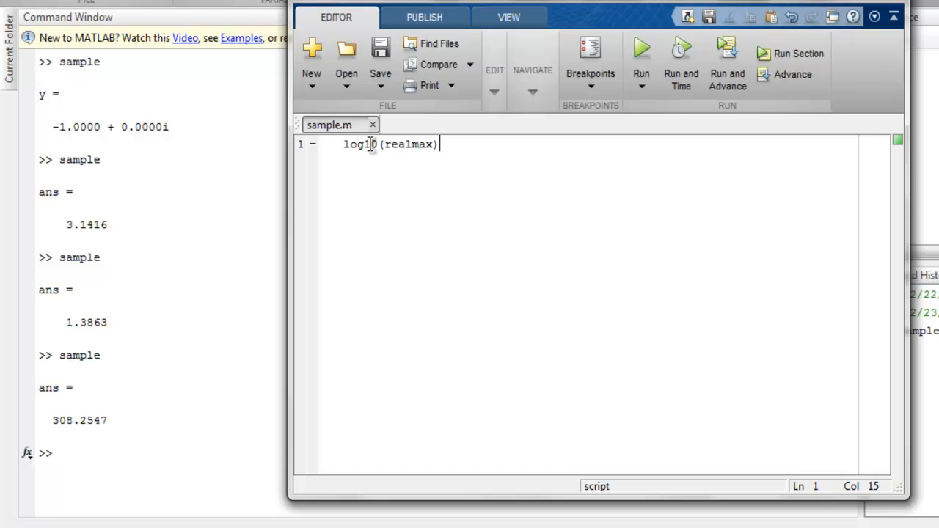
mouse_move(399, 158)
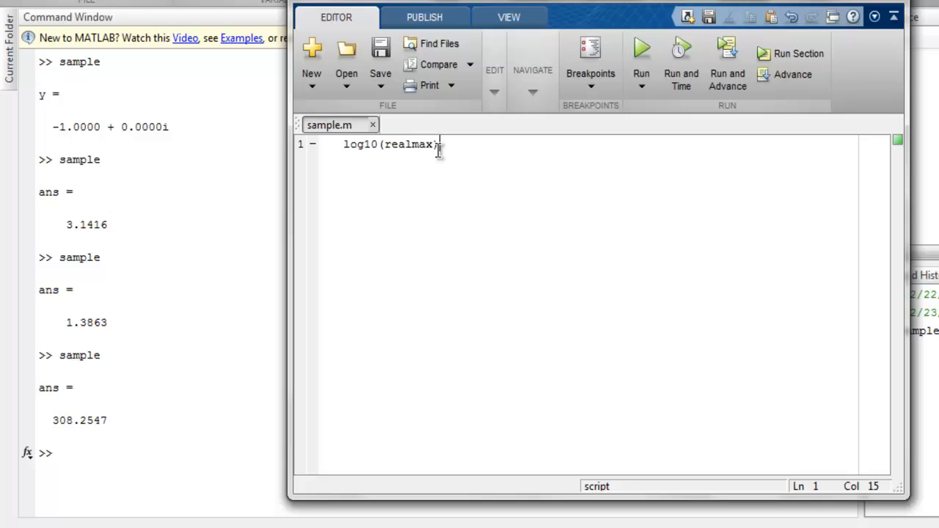
Step: Swap realmax for eps so the script computes log10(eps)
double_click(408, 144)
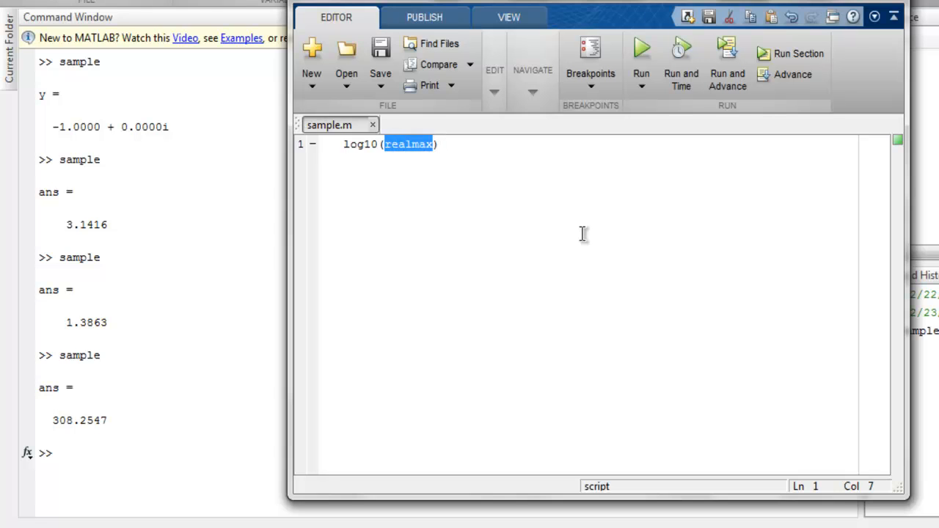
text(eps)
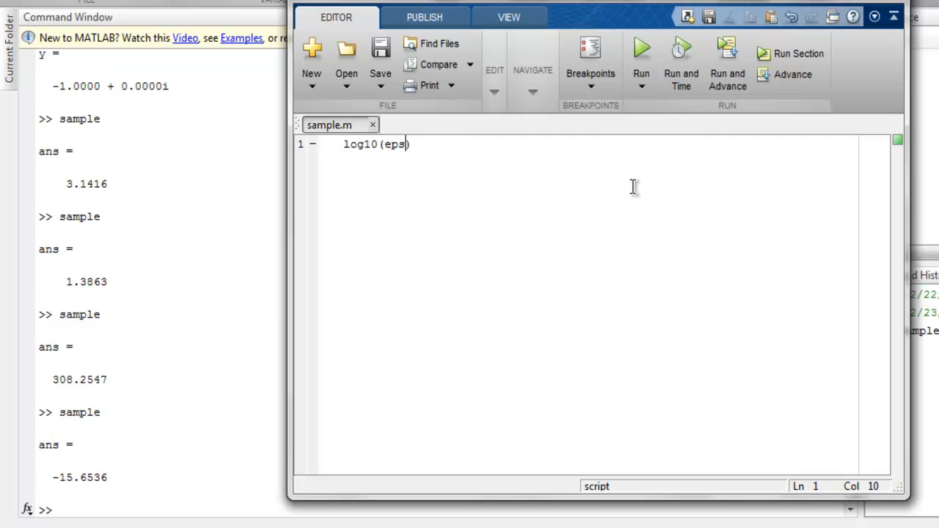
mouse_move(629, 182)
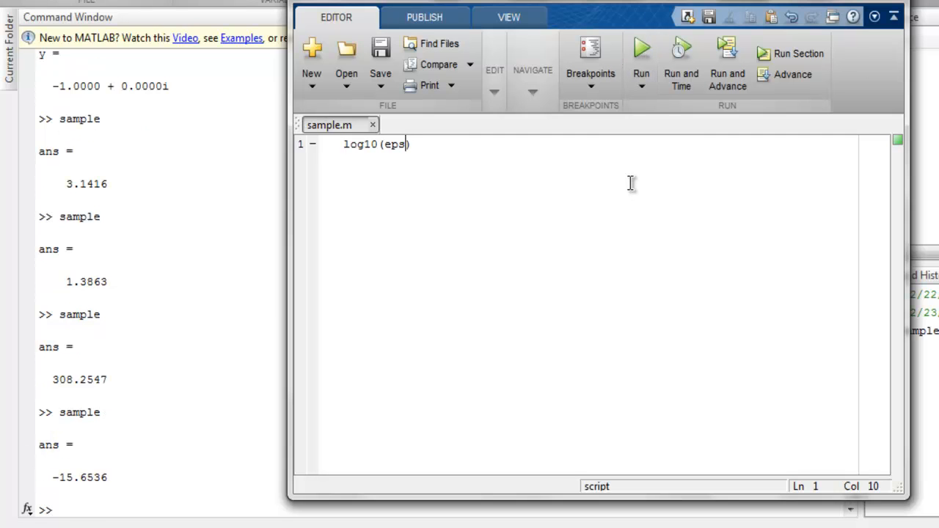
mouse_move(558, 178)
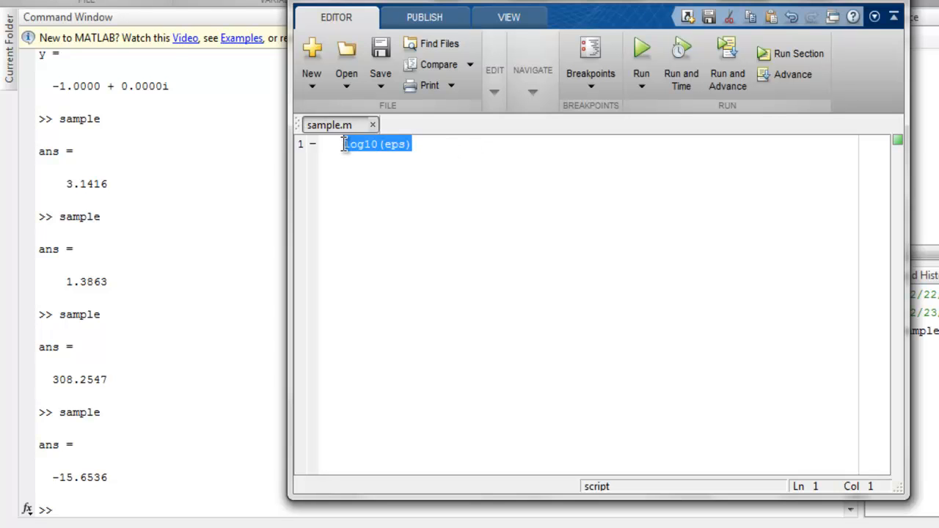
Step: Write x = 4 and y = log1p(x), then run to print y = 1.6094
key(Delete)
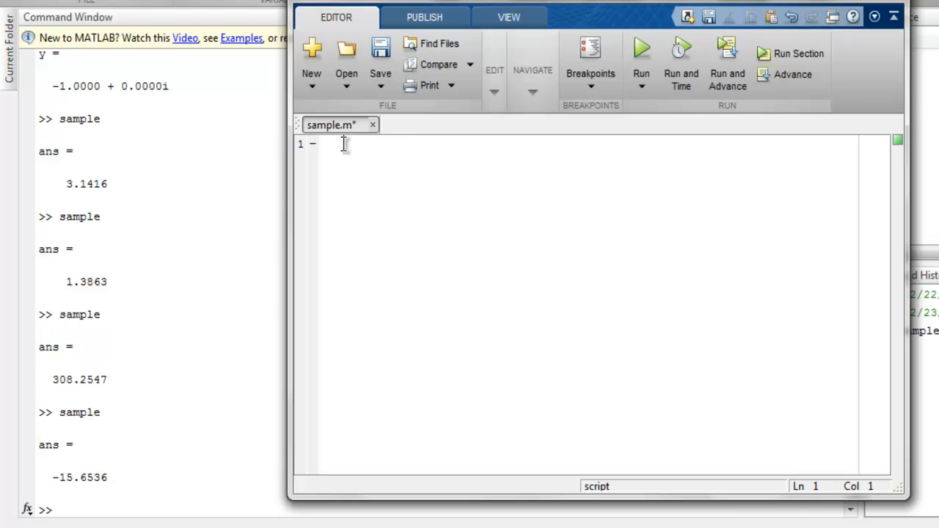
text(x = 4)
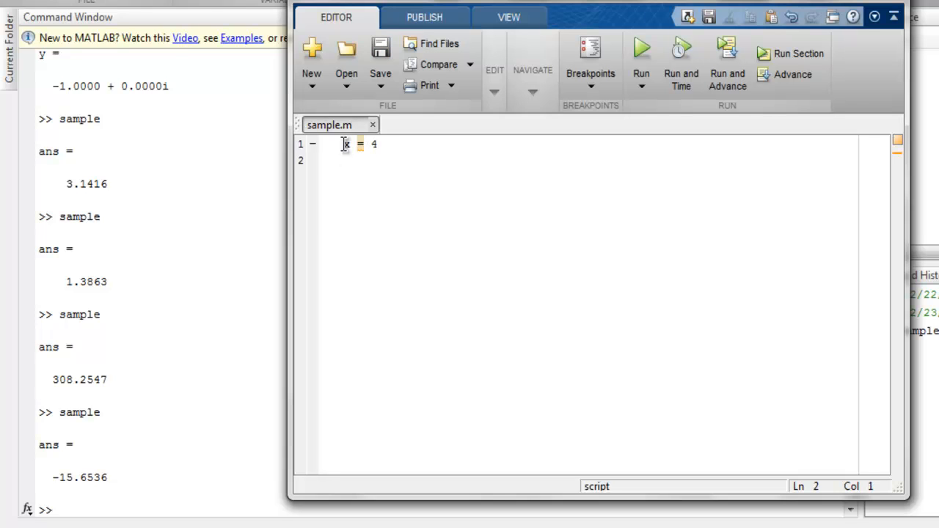
text(y =)
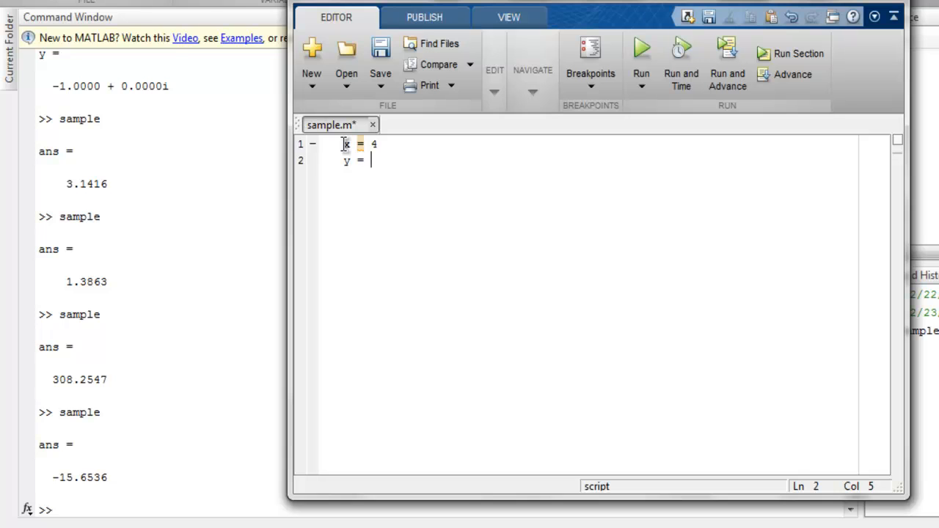
text(log)
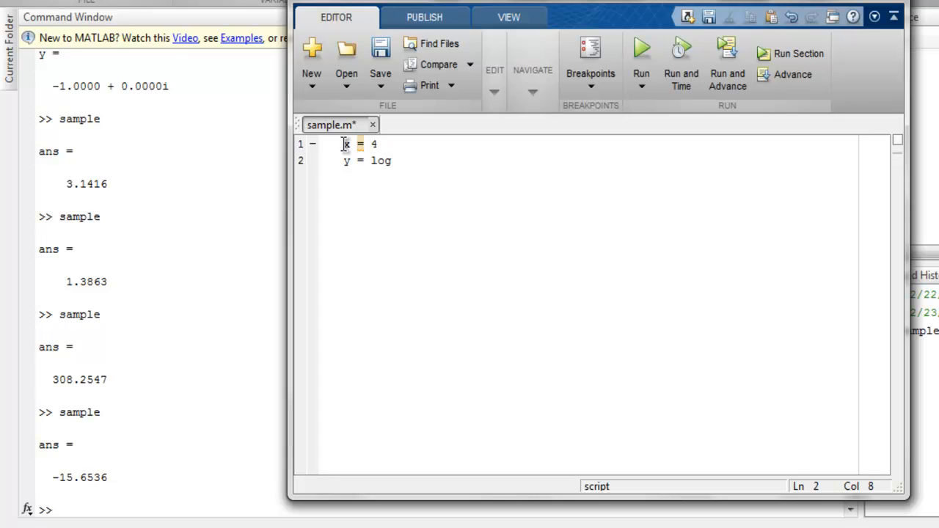
text(1p()
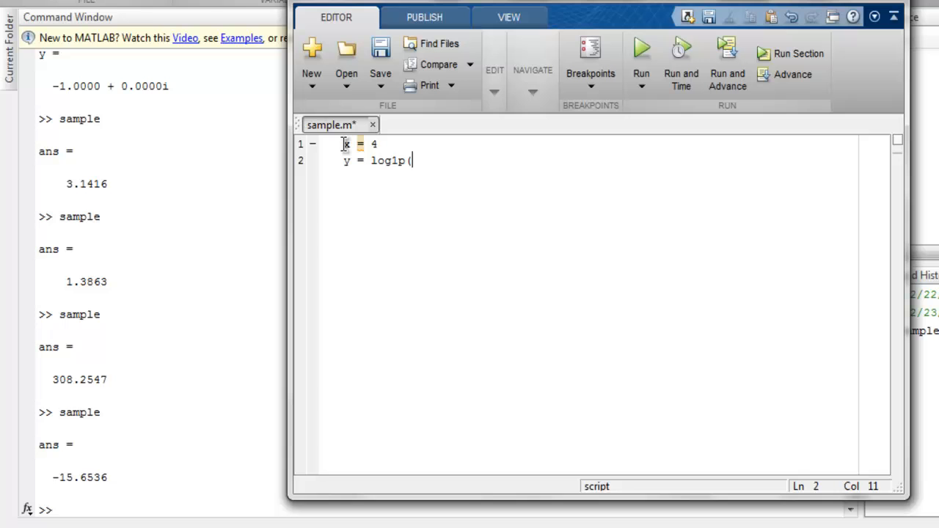
text(x)
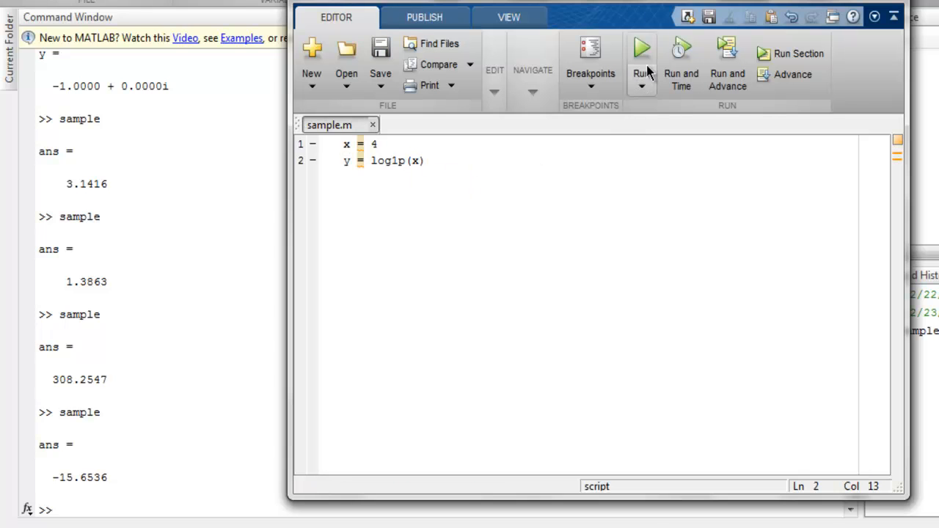
click(638, 48)
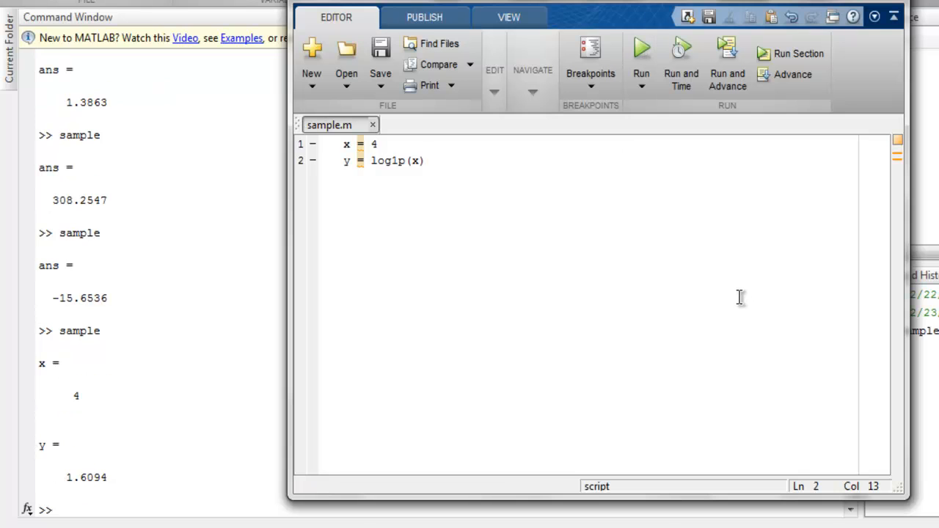
mouse_move(739, 296)
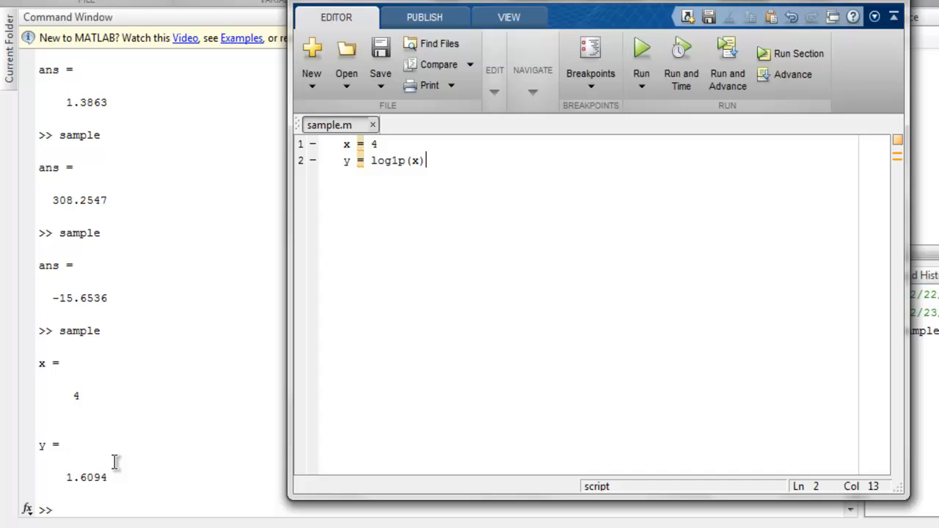
mouse_move(397, 205)
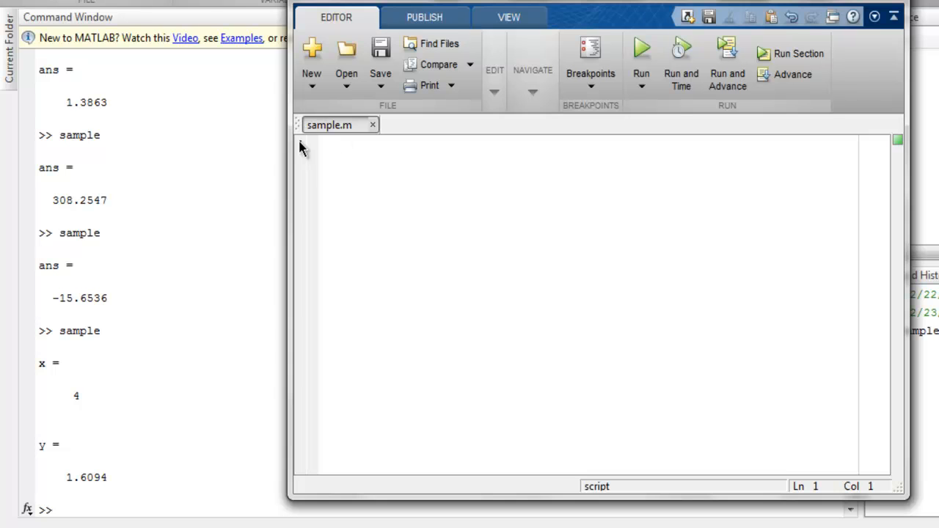
Step: Write x = pi and y = log2(x) in the emptied script
click(344, 146)
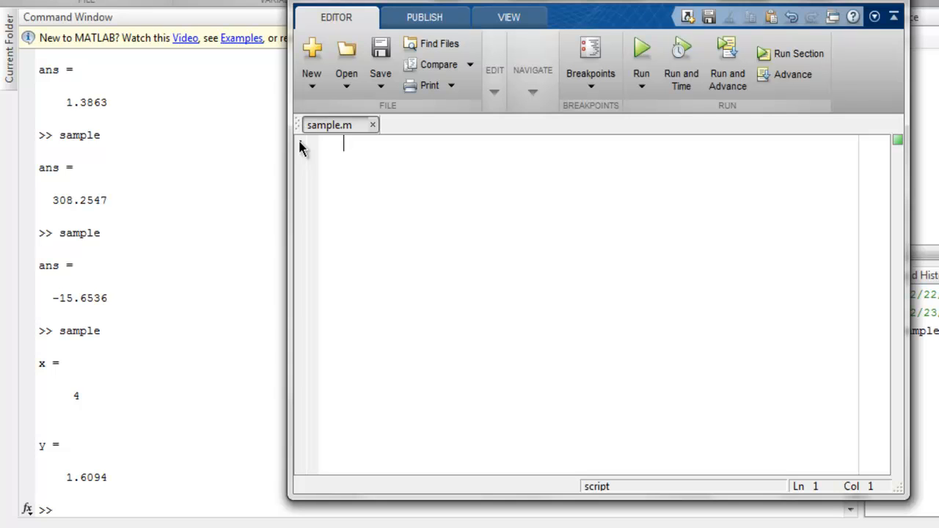
text(x = pi)
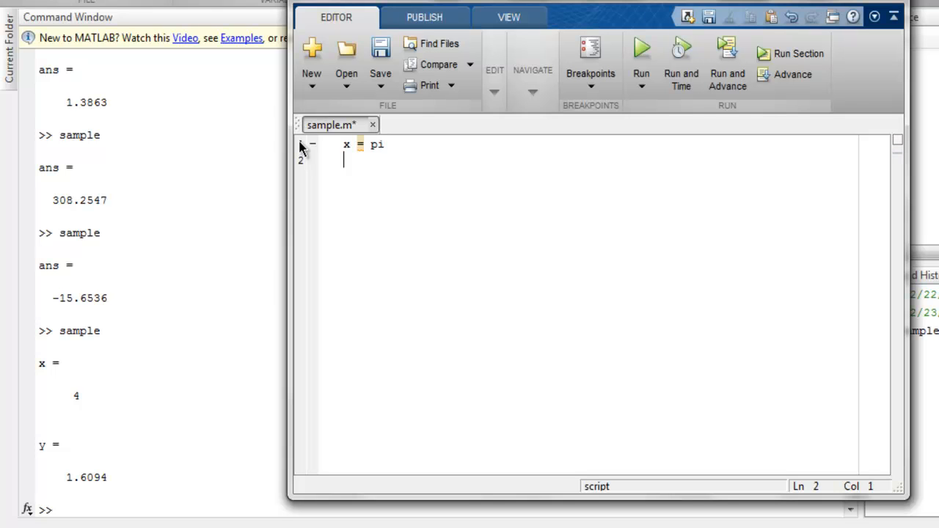
text(y =)
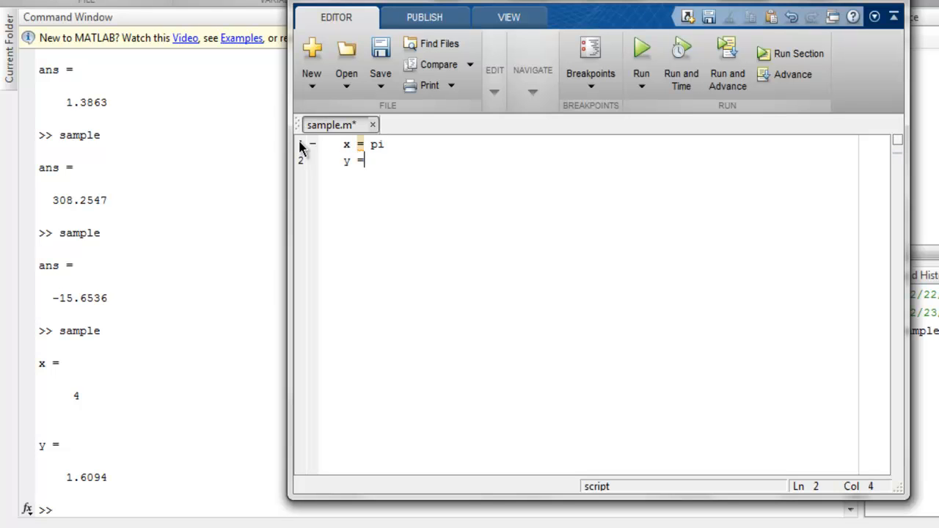
text(log2(x)
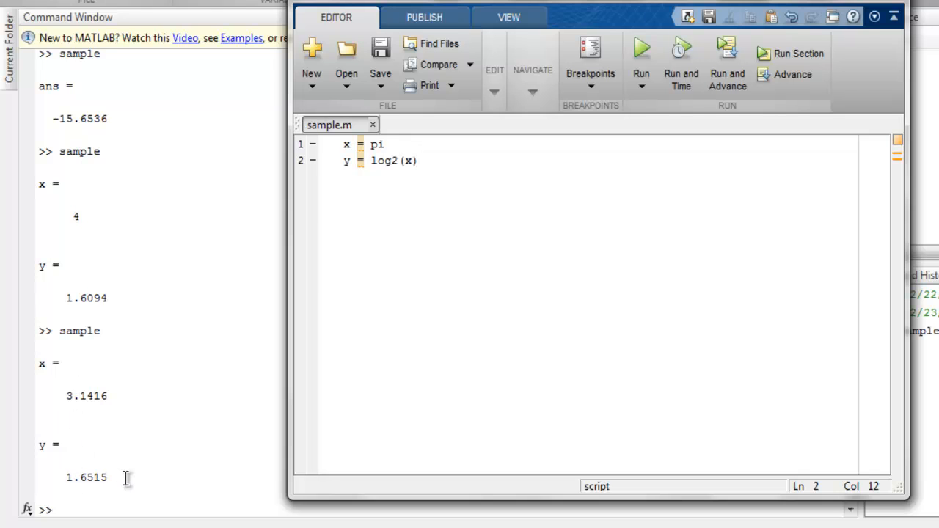
mouse_move(378, 144)
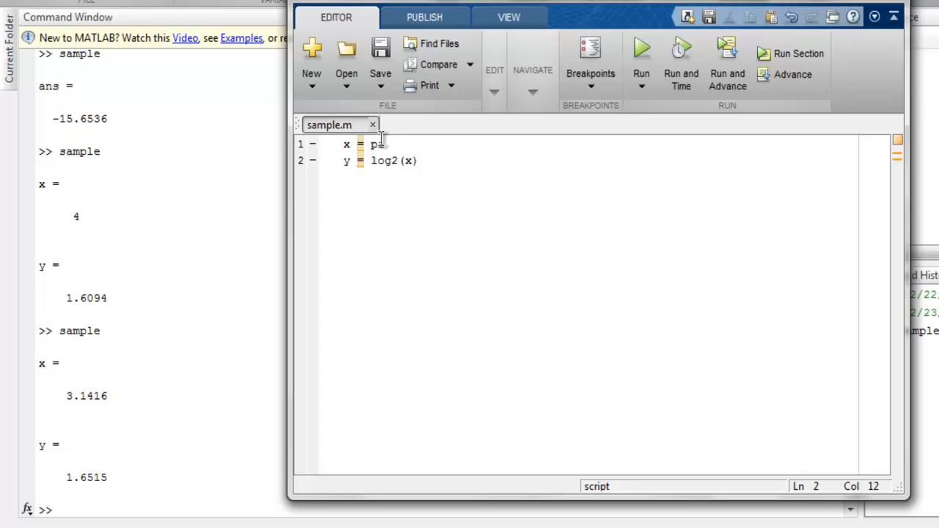
Step: Change x from pi to eps on line 1 so log2 yields y = -52
text(eps)
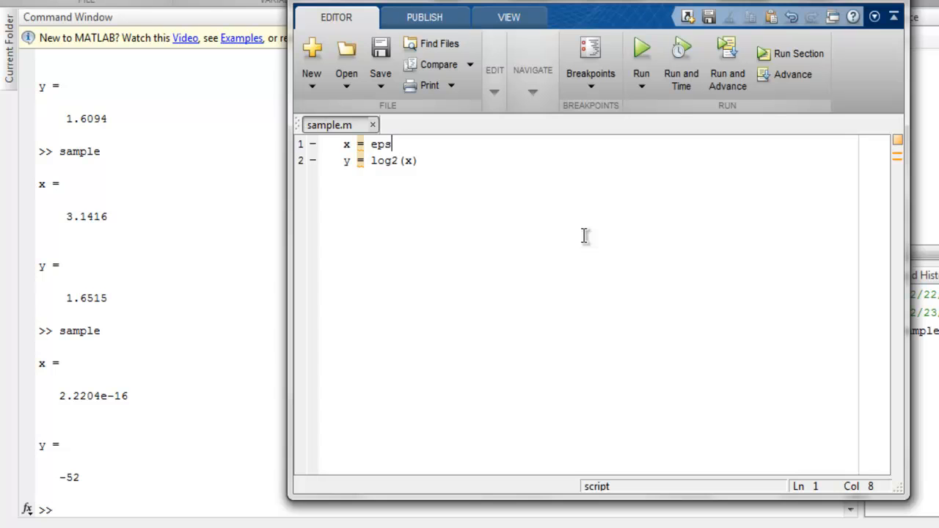
mouse_move(650, 282)
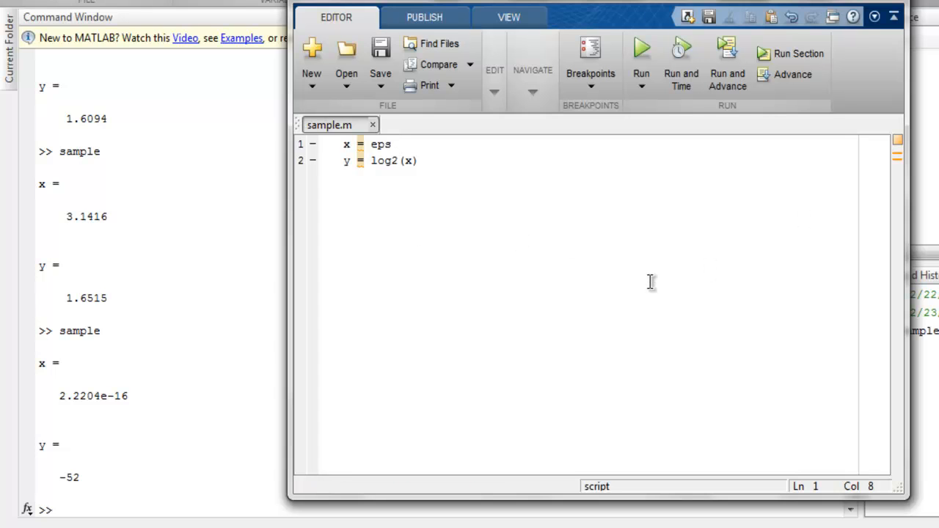
mouse_move(647, 279)
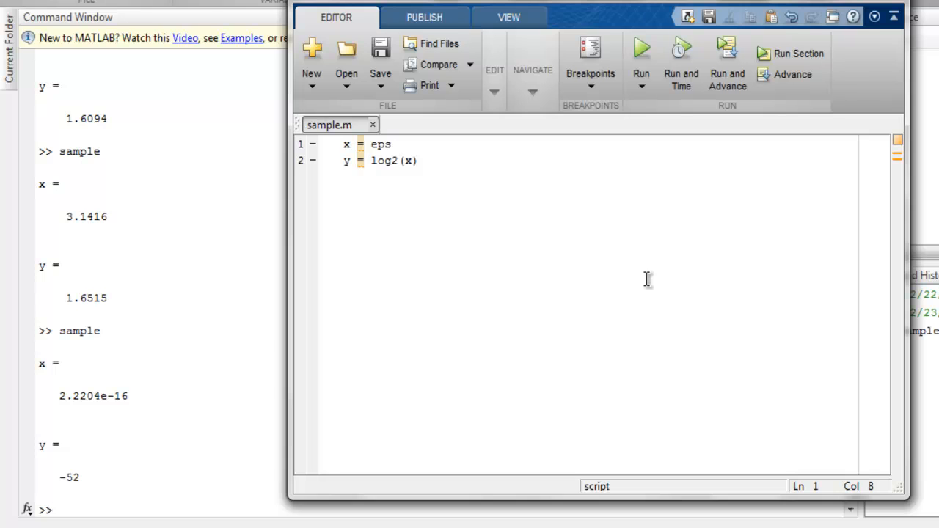
click(390, 144)
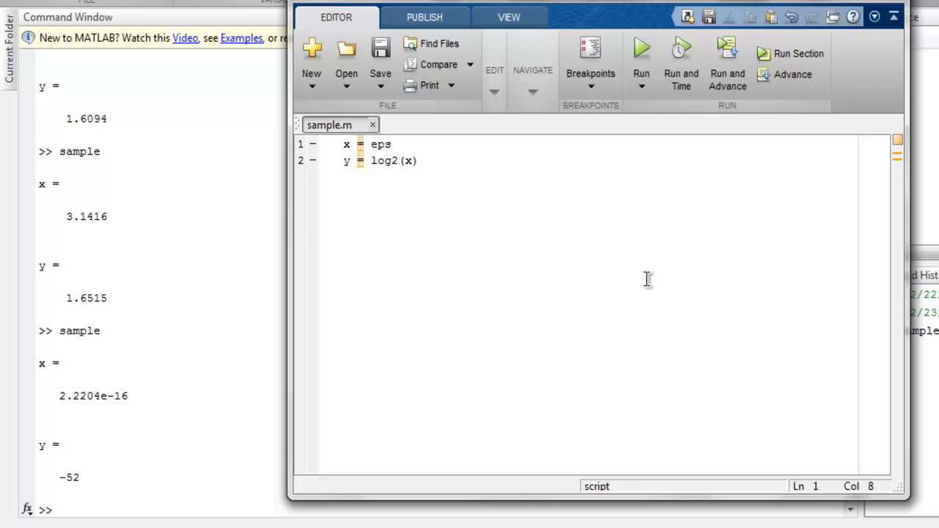
Step: Clear the script and write m = magic(4) followed by reallog(m)
key(ctrl+a)
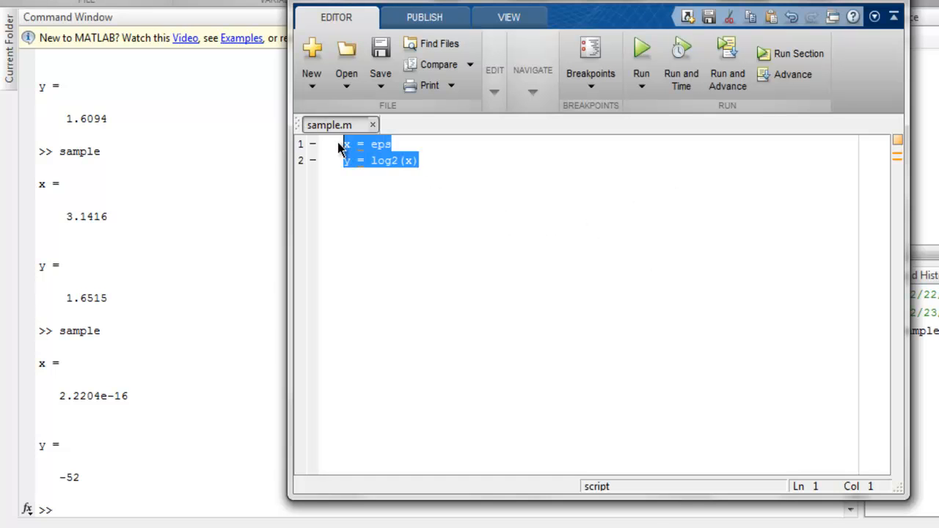
key(Delete)
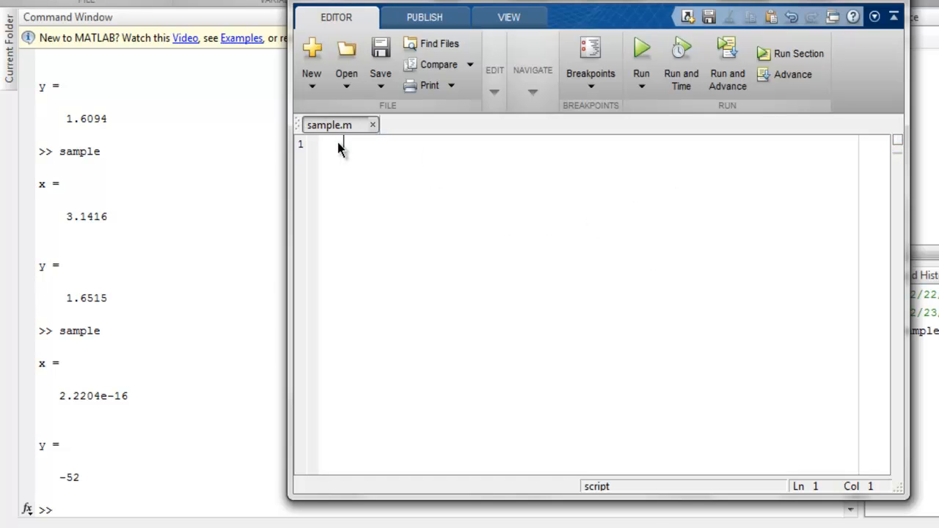
text(m = magic(4)
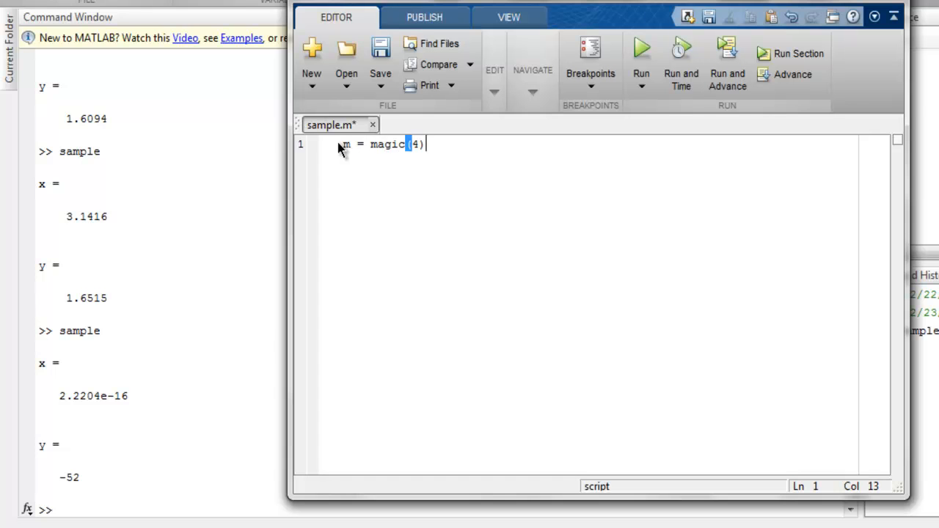
key(Enter)
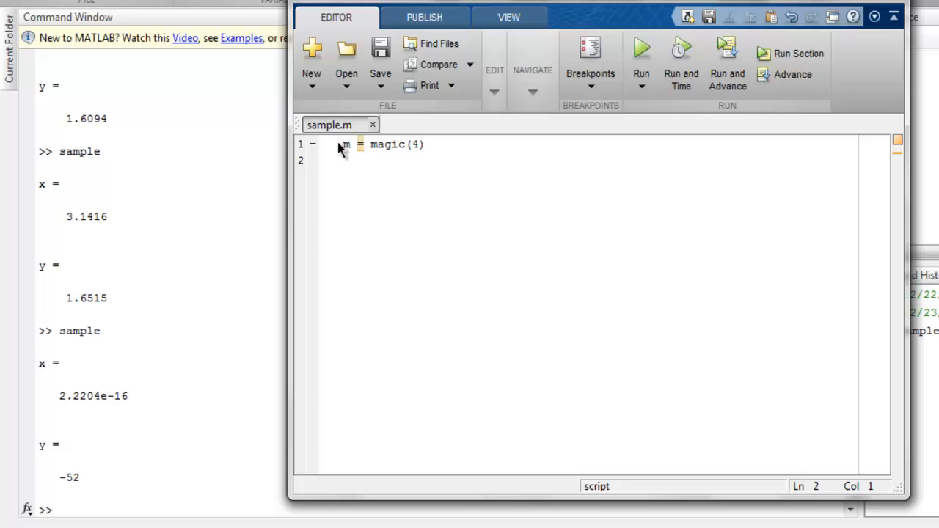
text(reallog()
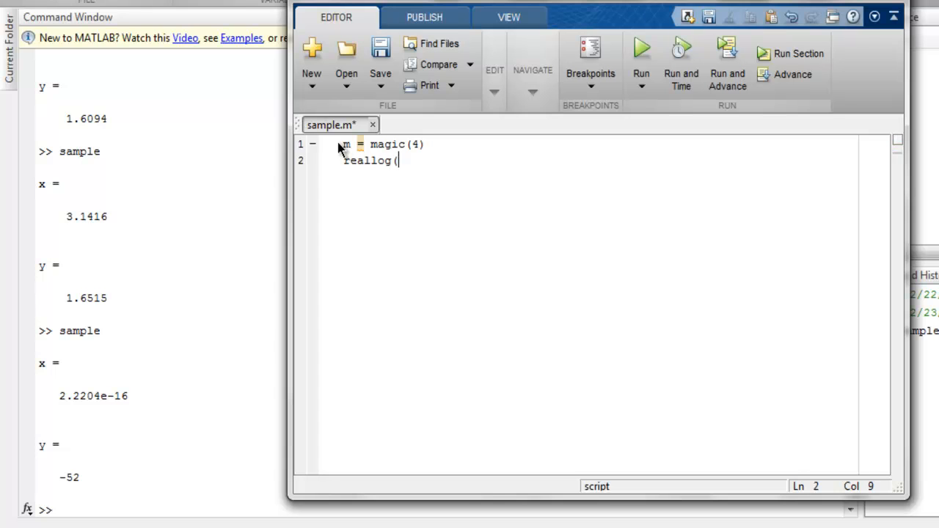
text(m))
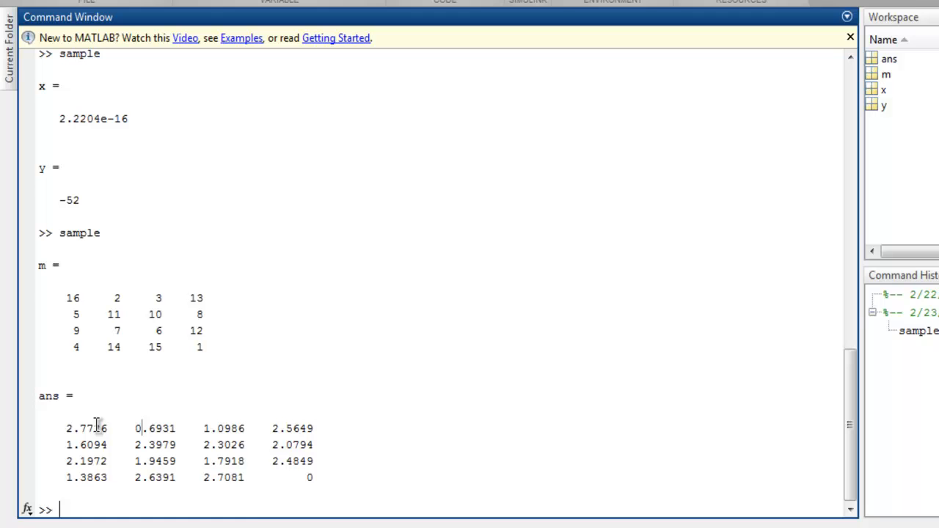
mouse_move(294, 411)
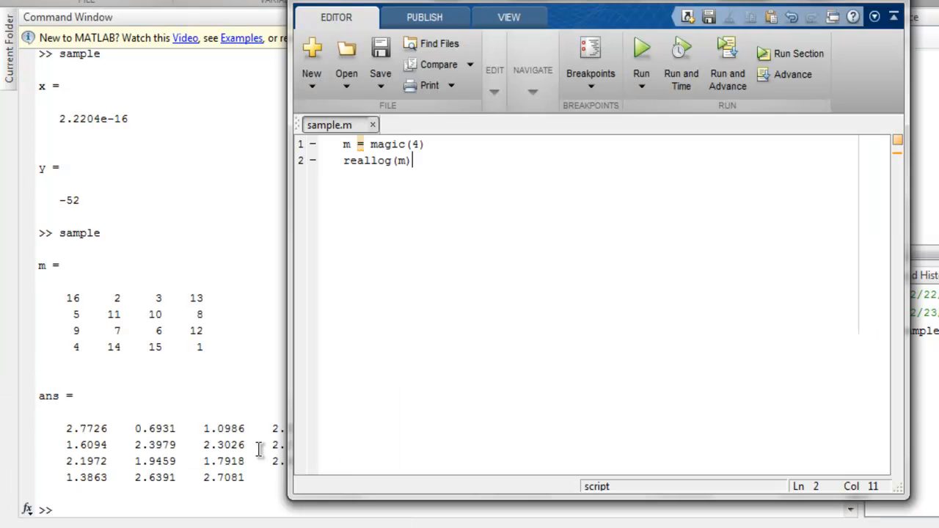
mouse_move(636, 487)
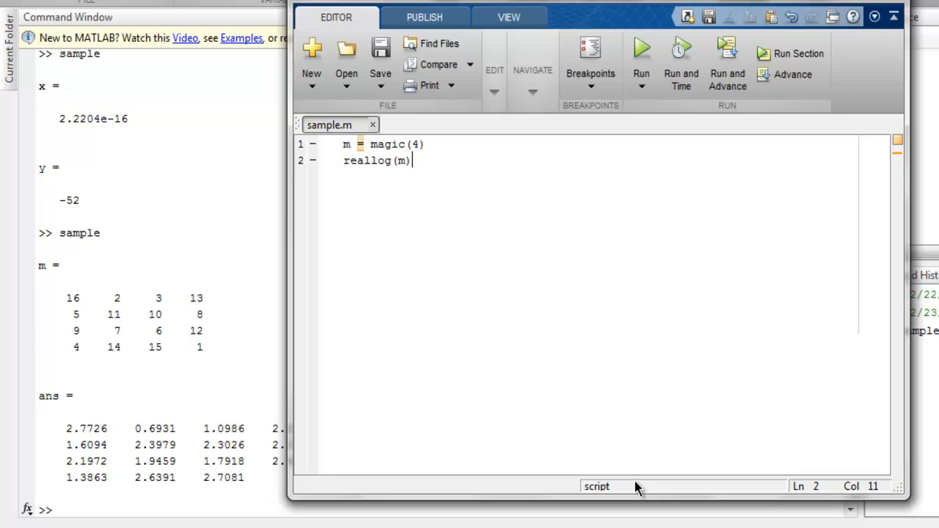